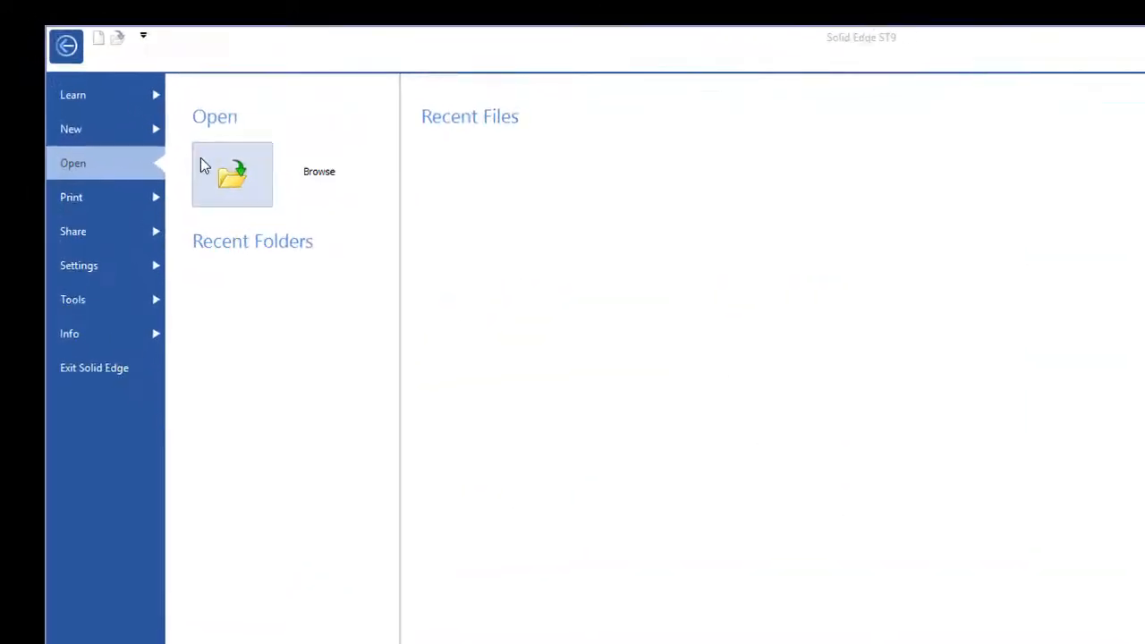
Start a new ISO Metric synchronous part document from the Application menu
{"action": "left_click", "coordinate": [71, 129]}
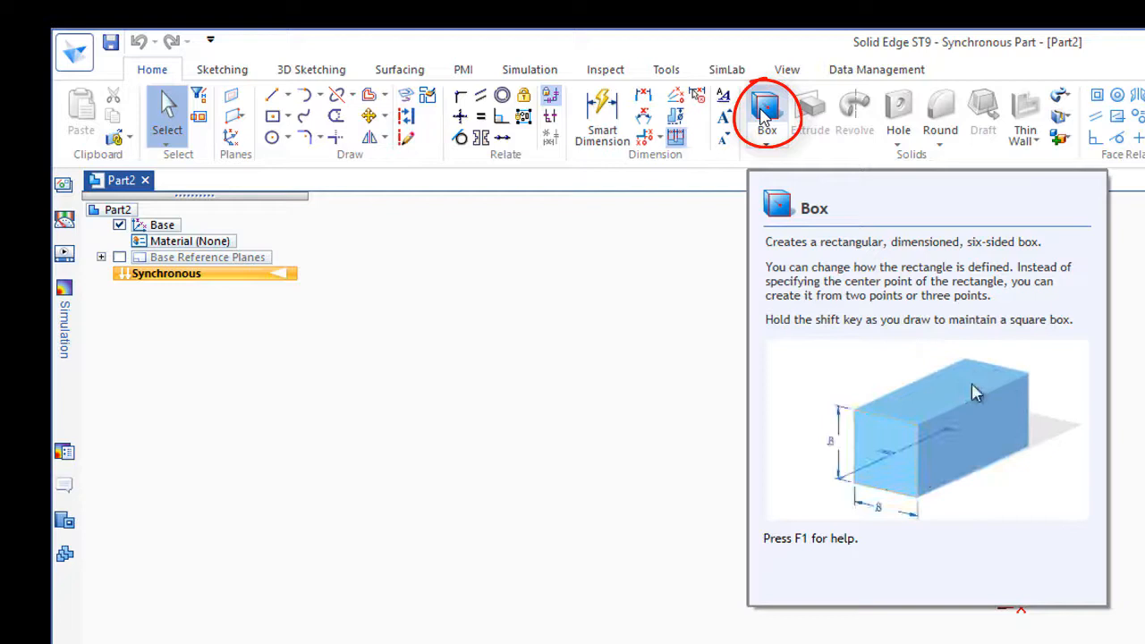
{"action": "mouse_move", "coordinate": [1065, 465]}
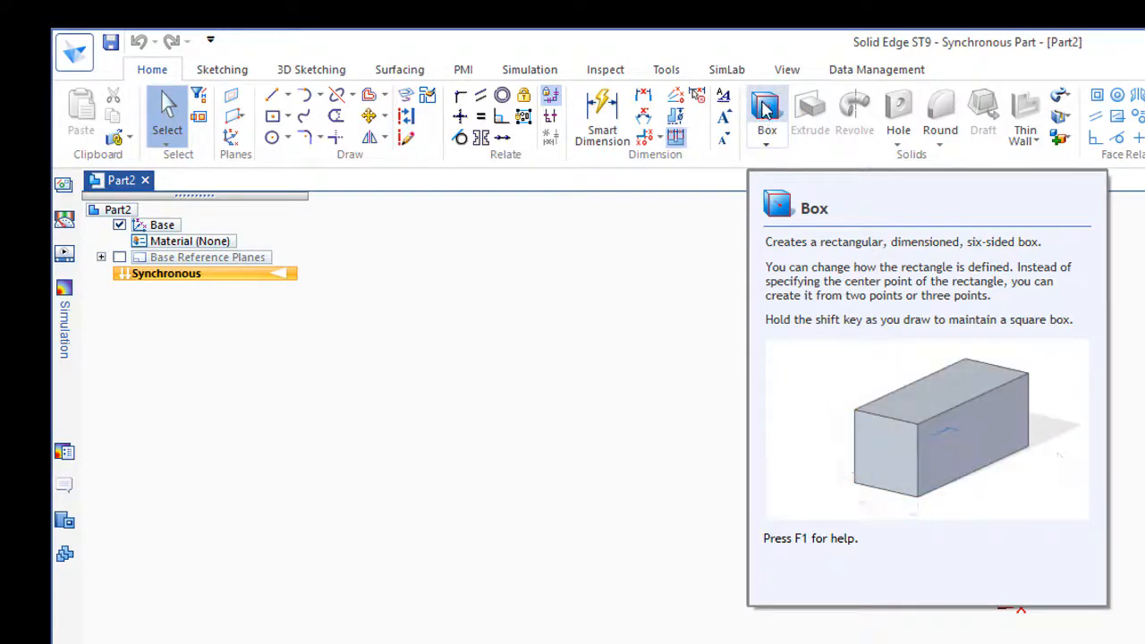
Create the part's first feature, a rectangular box solid, with the Box command
{"action": "left_click", "coordinate": [766, 107]}
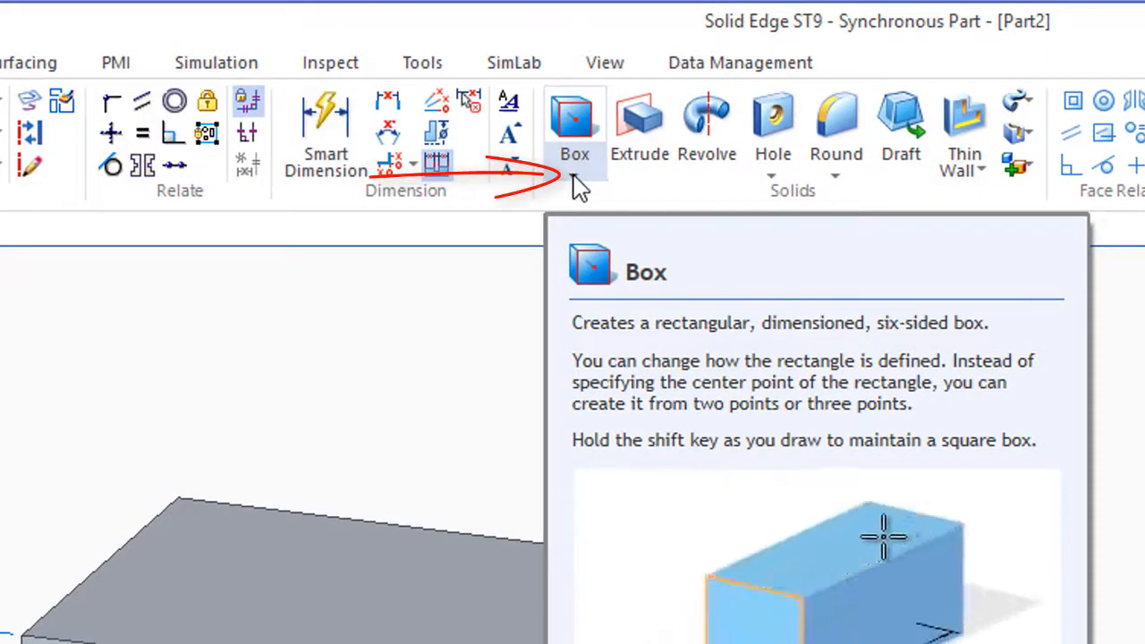
Switch the Box split button to Cylinder and size its circular base beside the box
{"action": "left_click", "coordinate": [586, 175]}
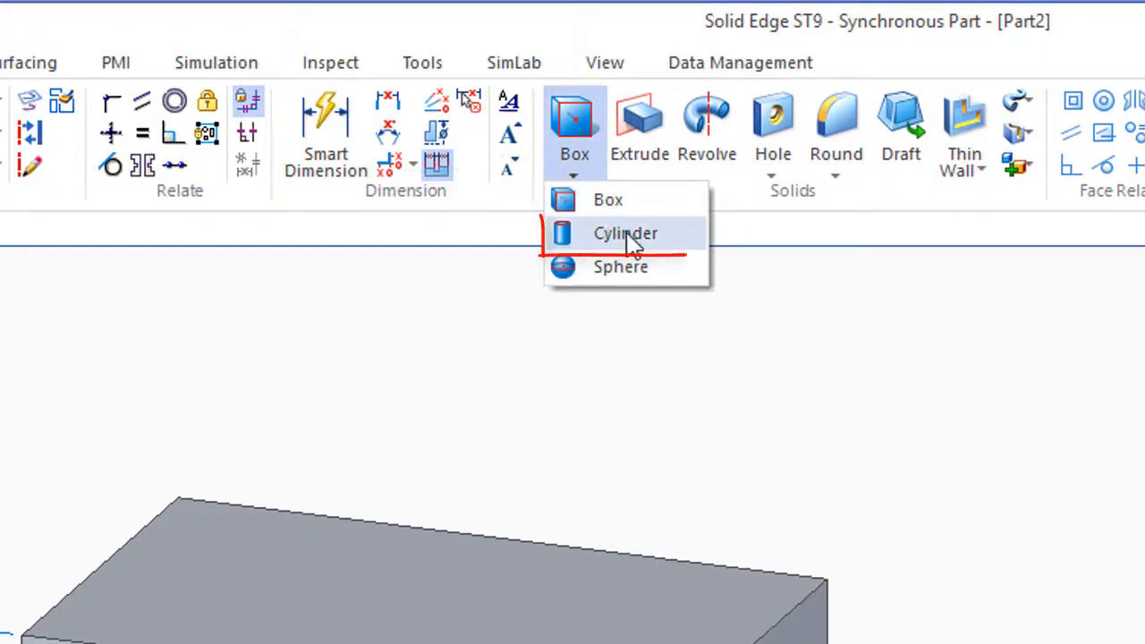
{"action": "left_click", "coordinate": [625, 232]}
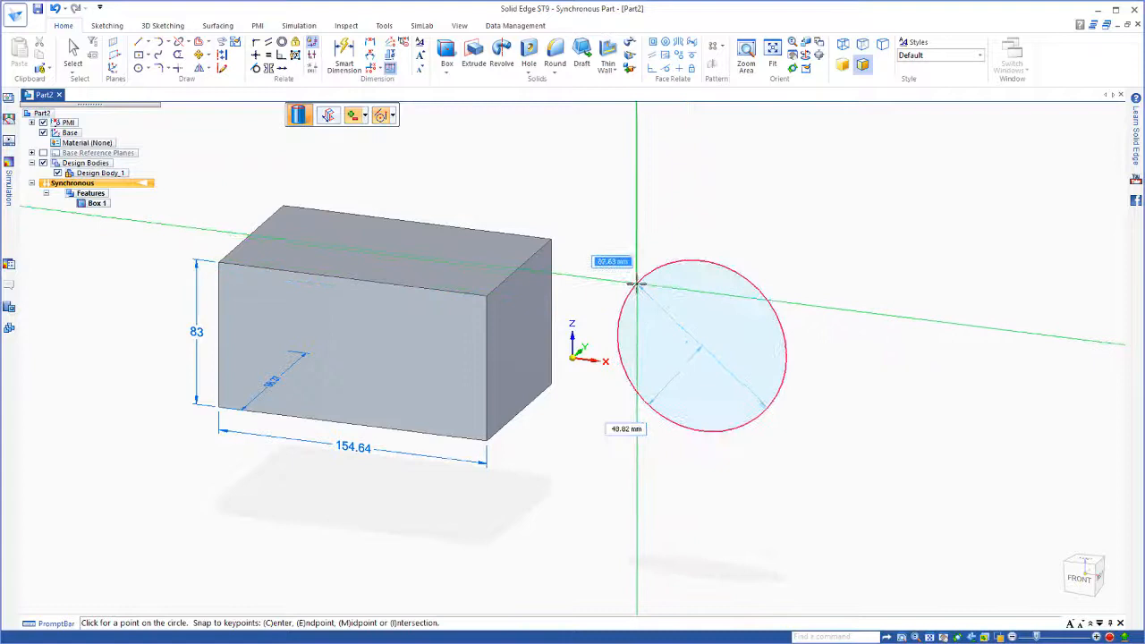
{"action": "left_click", "coordinate": [635, 284]}
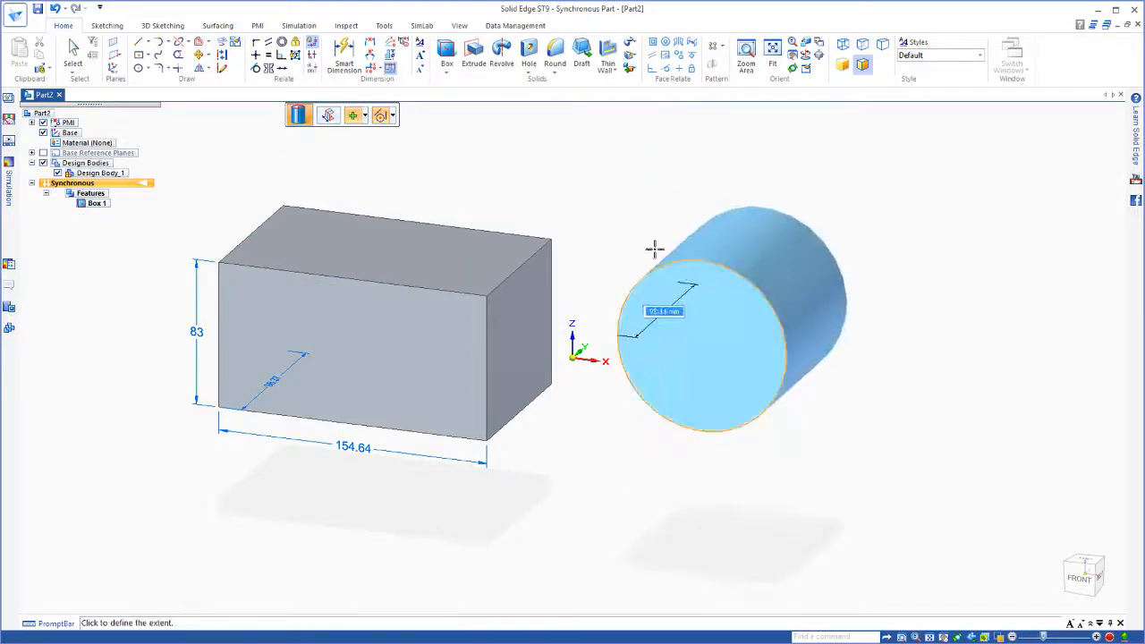
{"action": "mouse_move", "coordinate": [580, 216]}
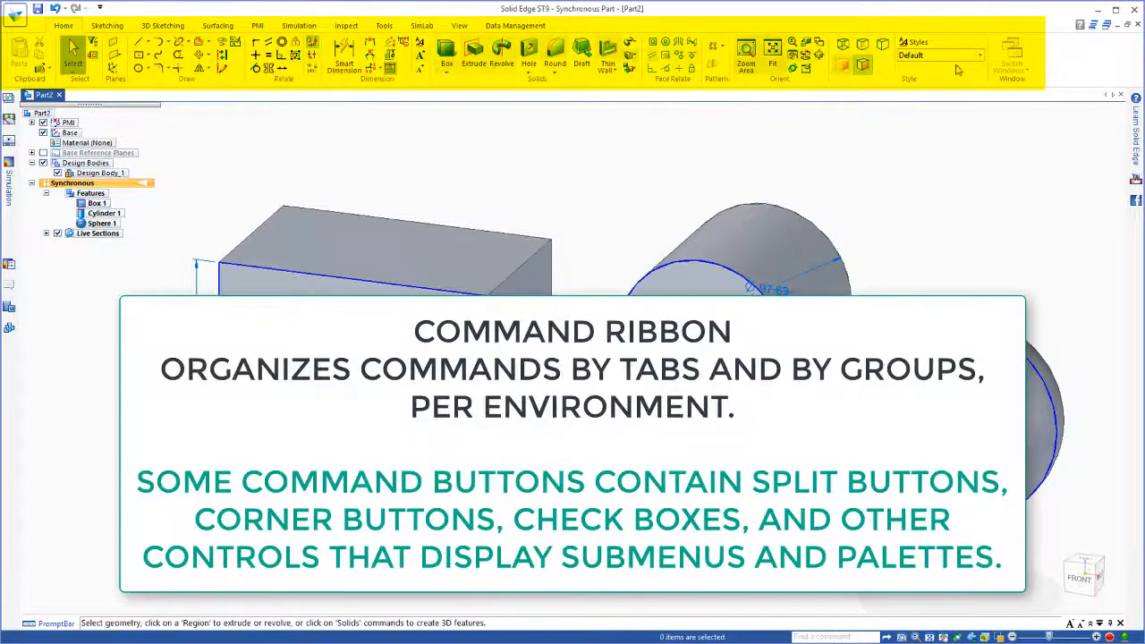
{"action": "mouse_move", "coordinate": [1053, 68]}
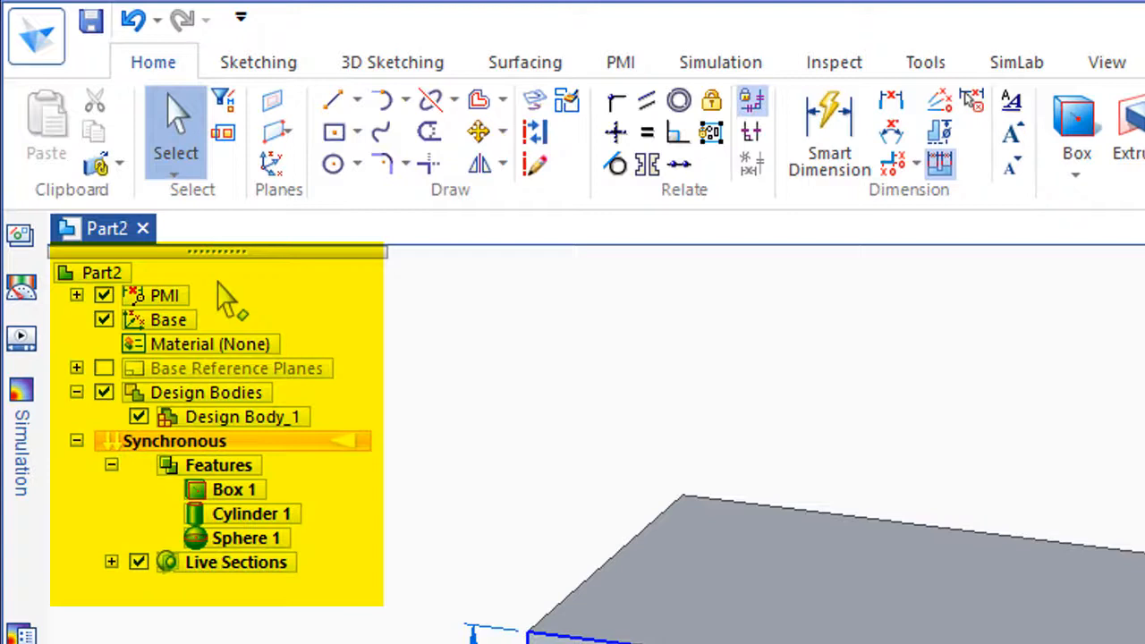
{"action": "left_click", "coordinate": [236, 490]}
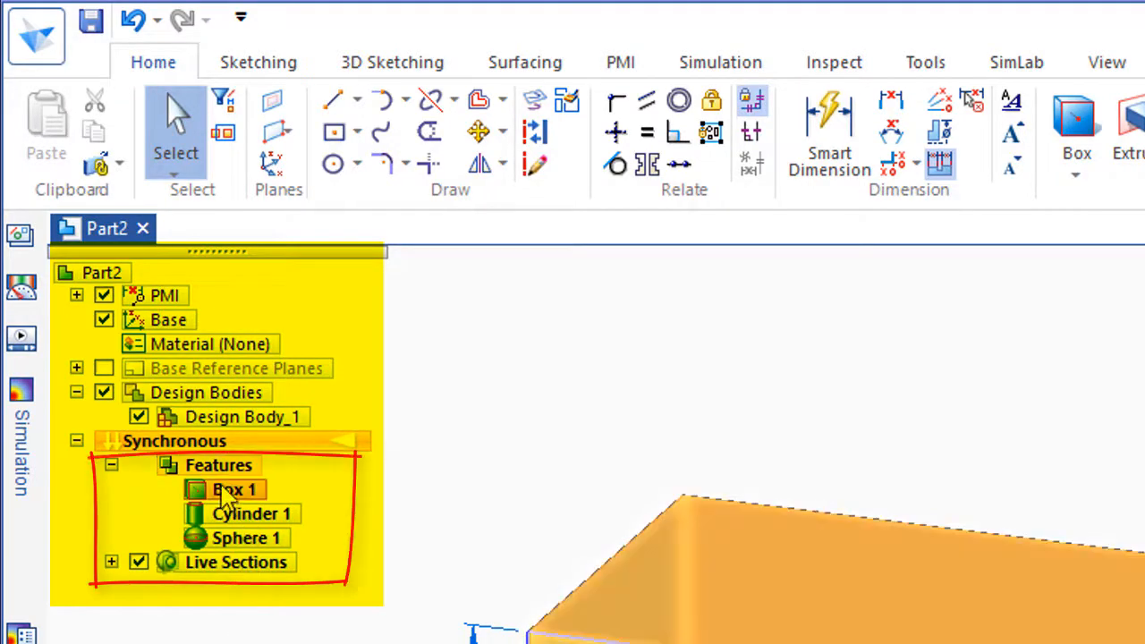
{"action": "left_click", "coordinate": [241, 511]}
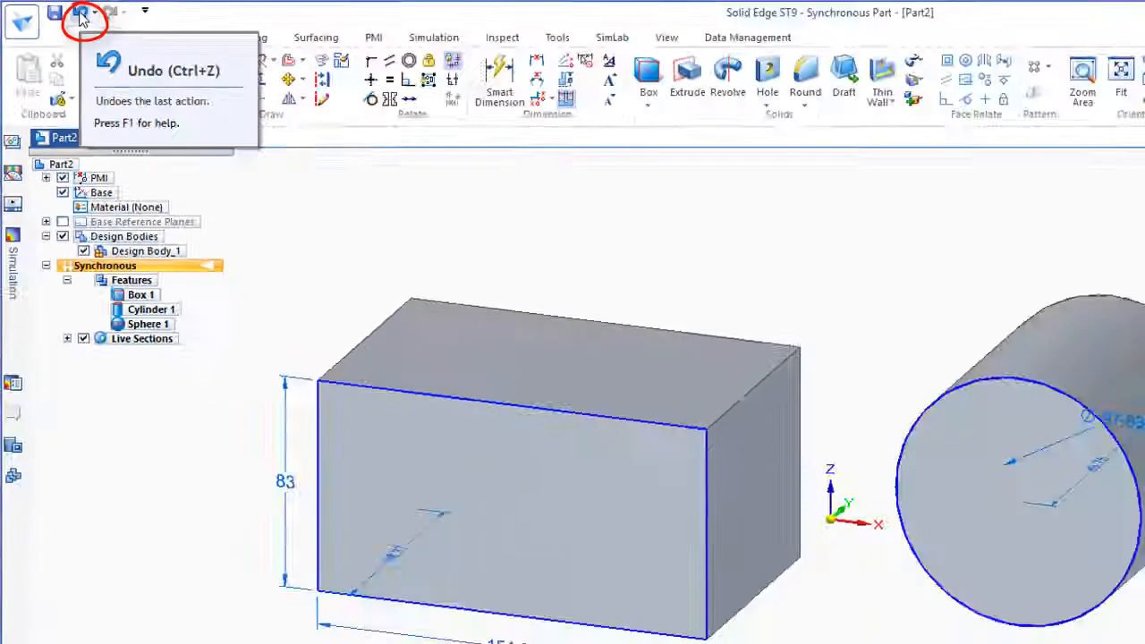
{"action": "left_click", "coordinate": [81, 13]}
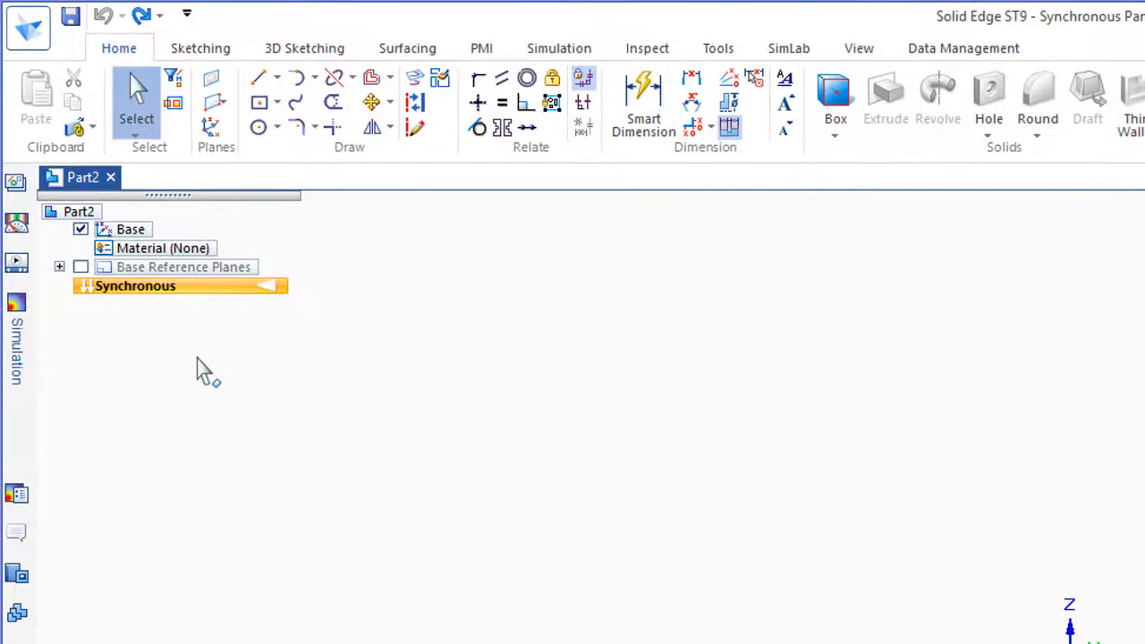
{"action": "mouse_move", "coordinate": [141, 17]}
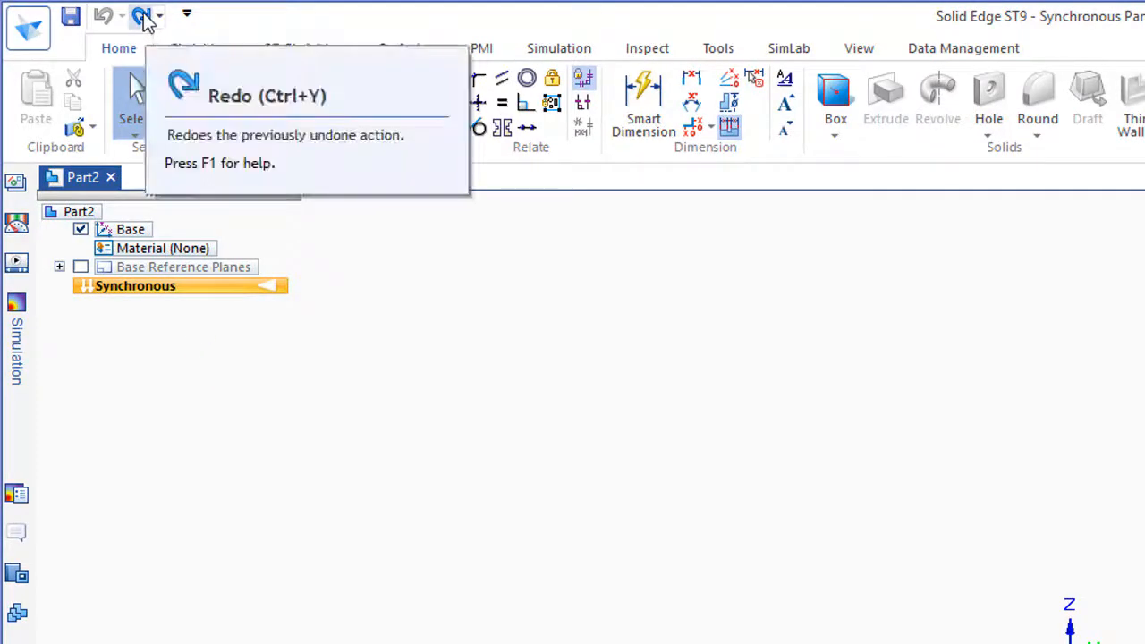
{"action": "left_click", "coordinate": [143, 16]}
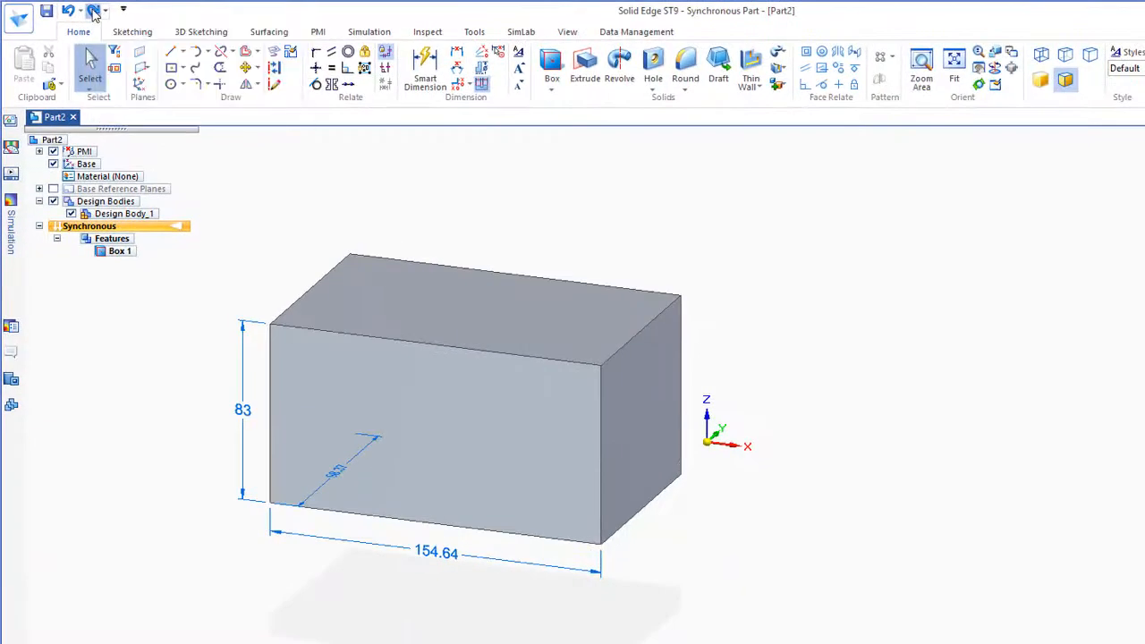
{"action": "left_click", "coordinate": [93, 11]}
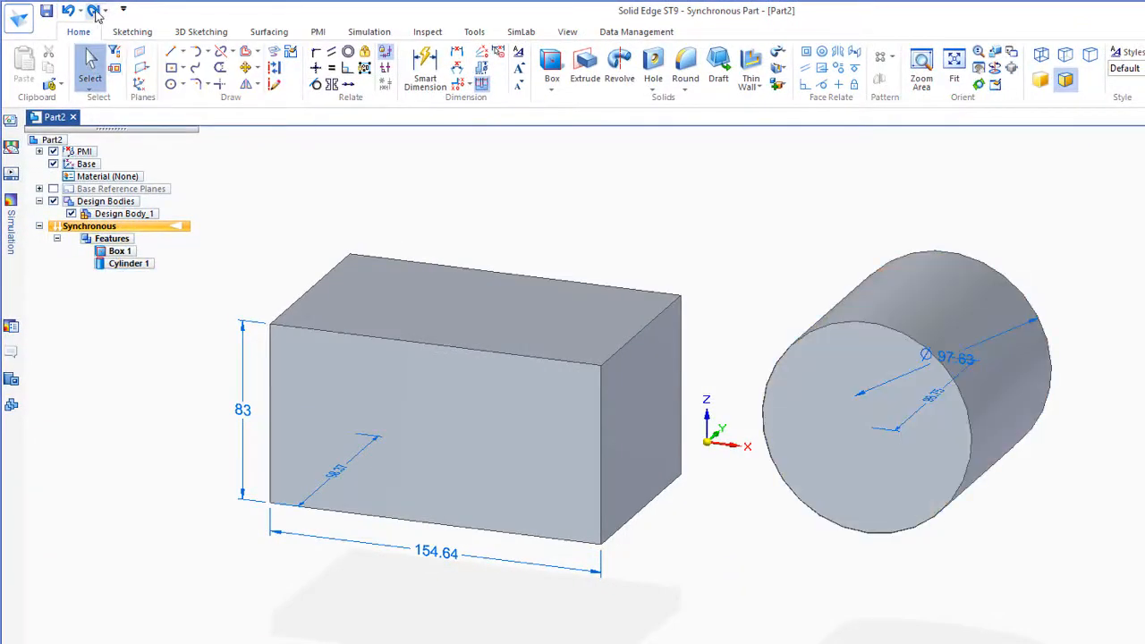
{"action": "left_click", "coordinate": [93, 11]}
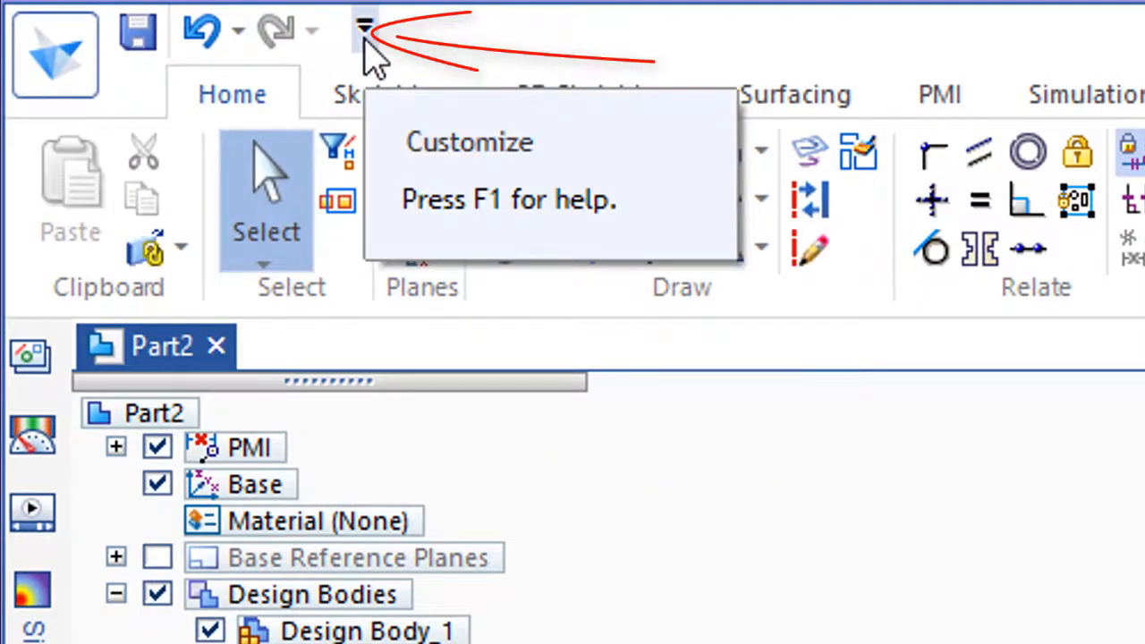
Minimize the ribbon to tab names via the Quick Access dropdown, peeking at Sketching
{"action": "left_click", "coordinate": [365, 27]}
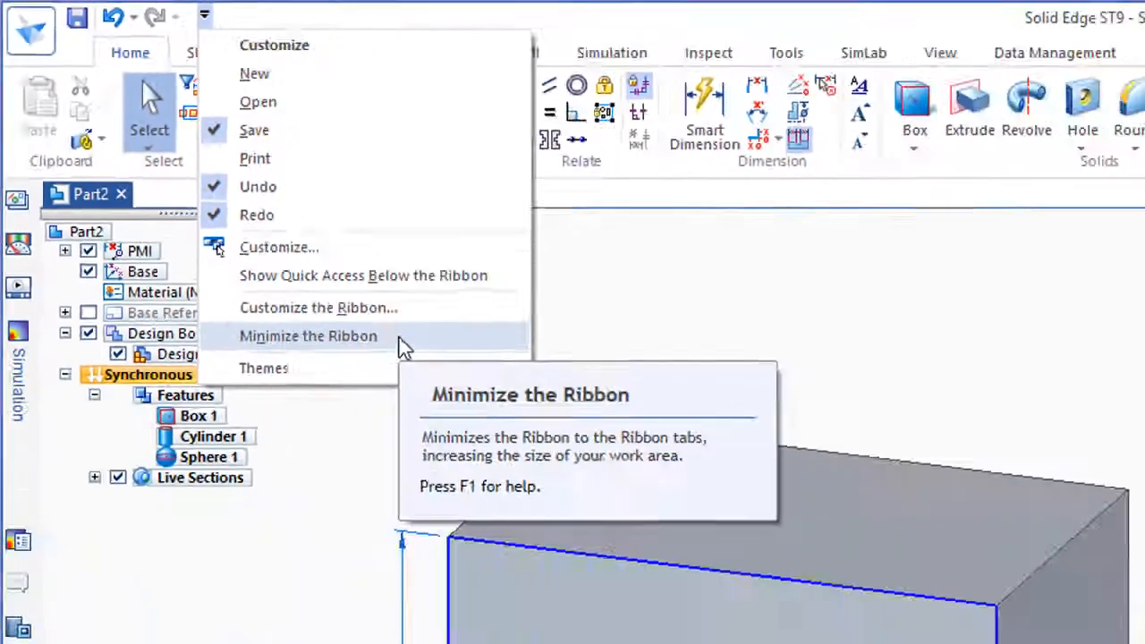
{"action": "left_click", "coordinate": [308, 336]}
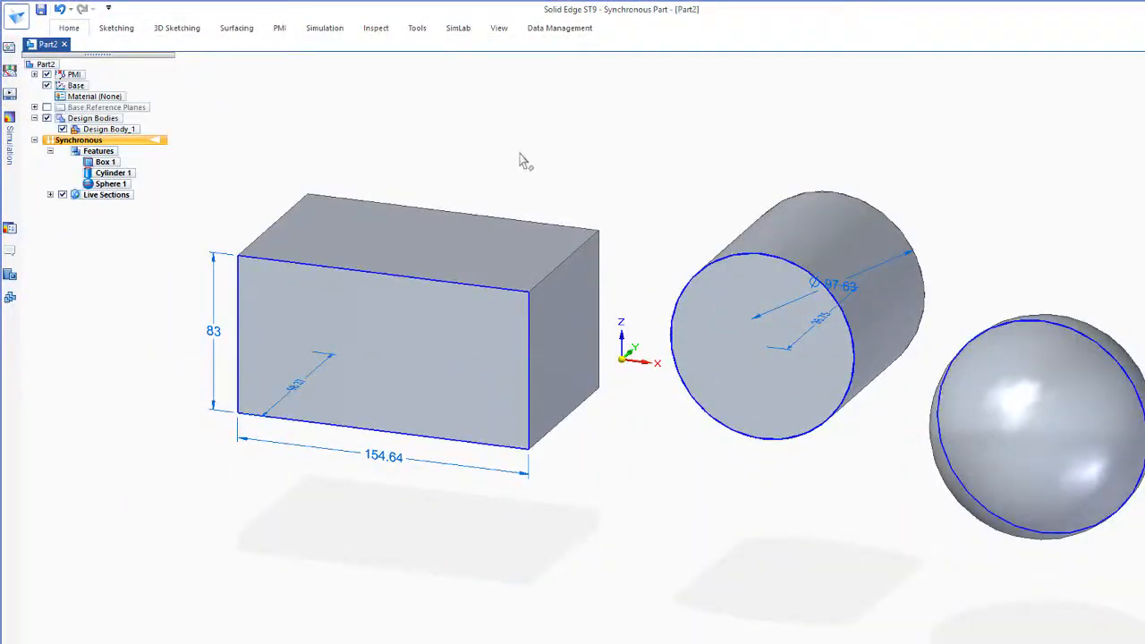
{"action": "mouse_move", "coordinate": [213, 68]}
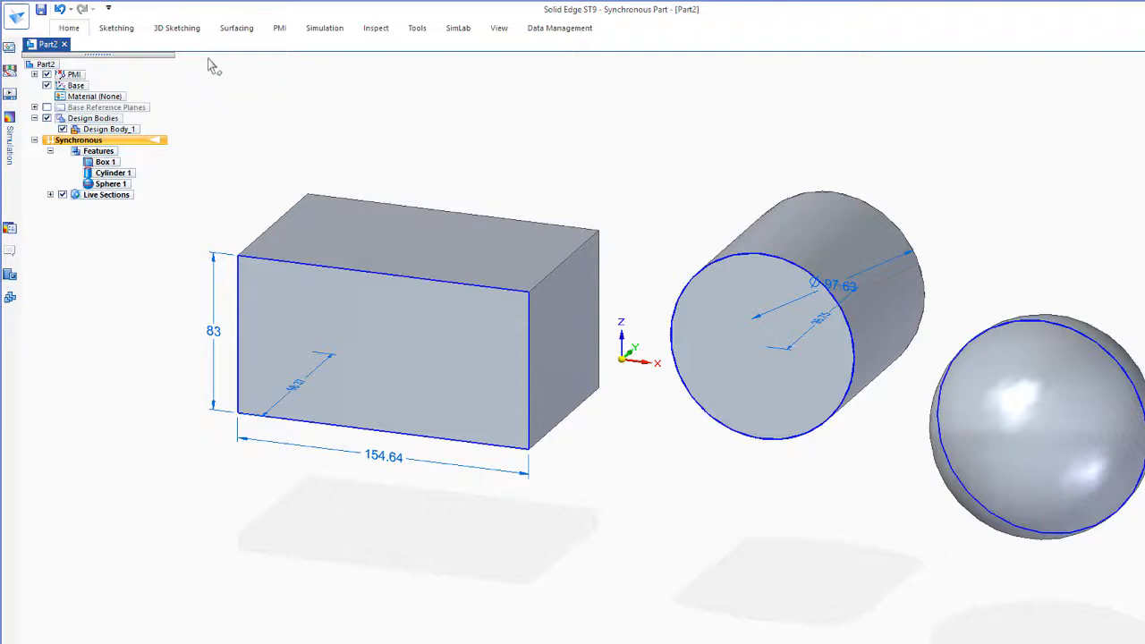
{"action": "left_click", "coordinate": [115, 29]}
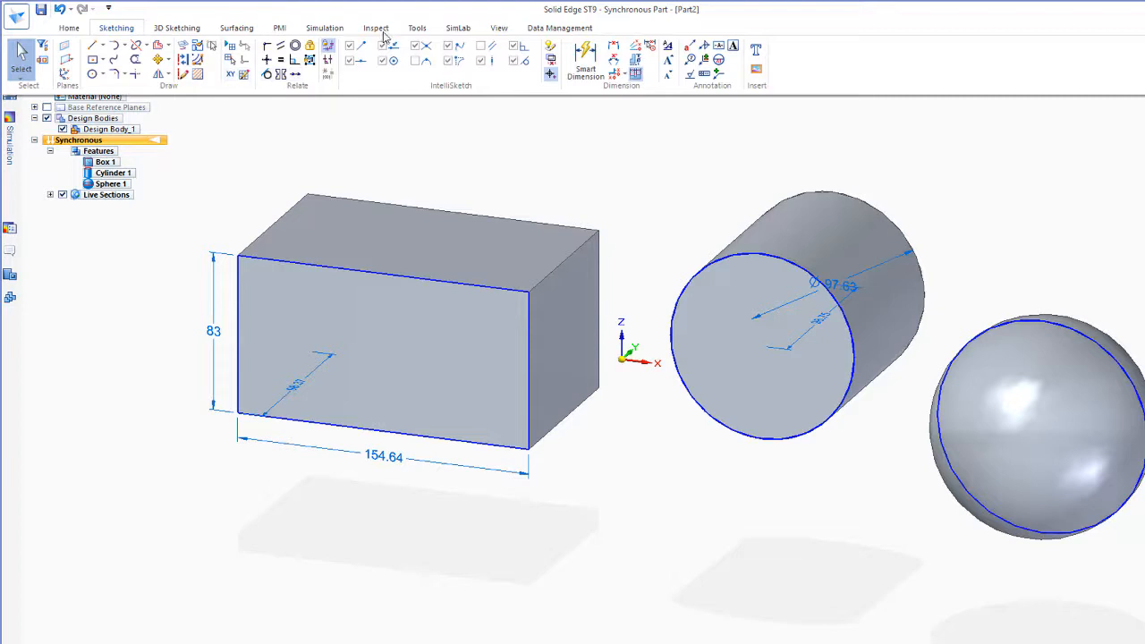
Peek at the Tools commands, hide them again, and reopen the Quick Access dropdown
{"action": "left_click", "coordinate": [415, 29]}
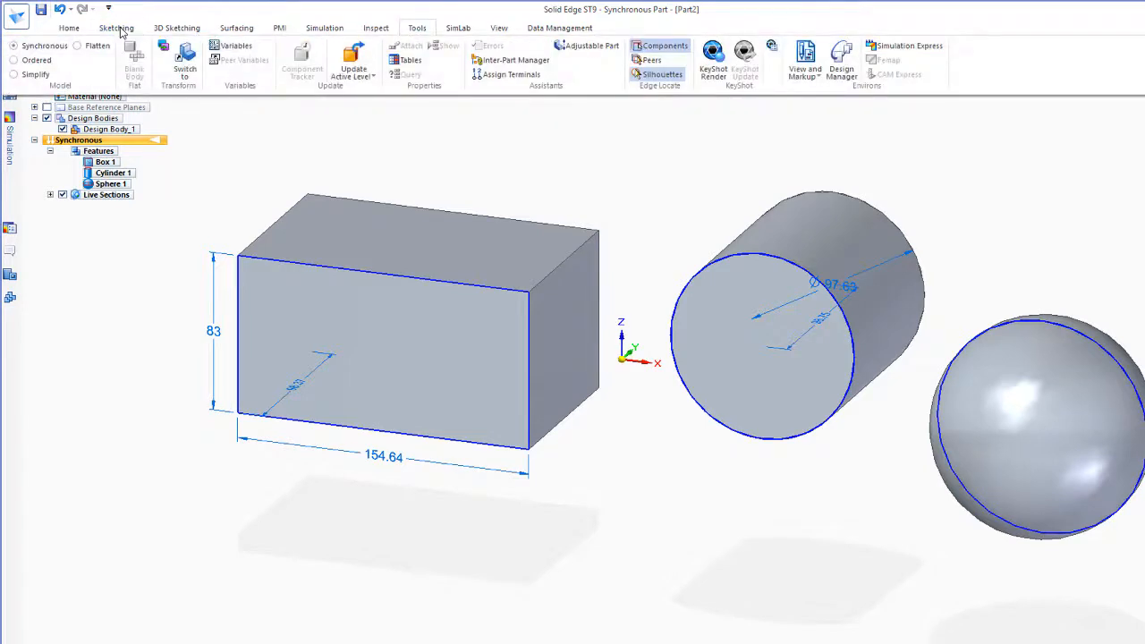
{"action": "left_click", "coordinate": [68, 29]}
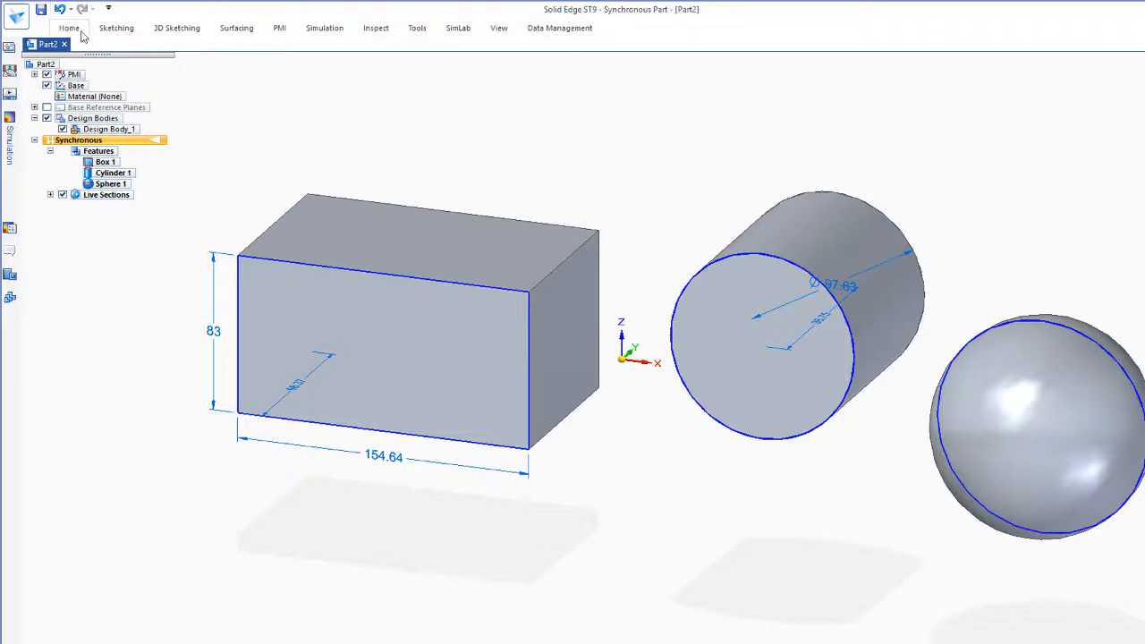
{"action": "left_click", "coordinate": [68, 29]}
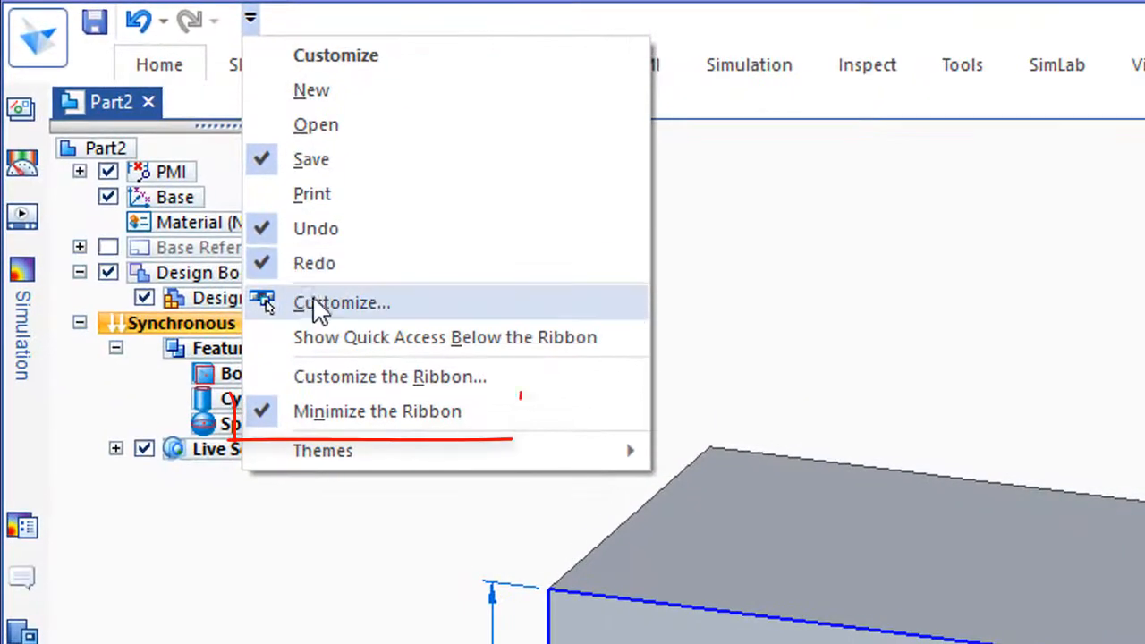
{"action": "mouse_move", "coordinate": [483, 415]}
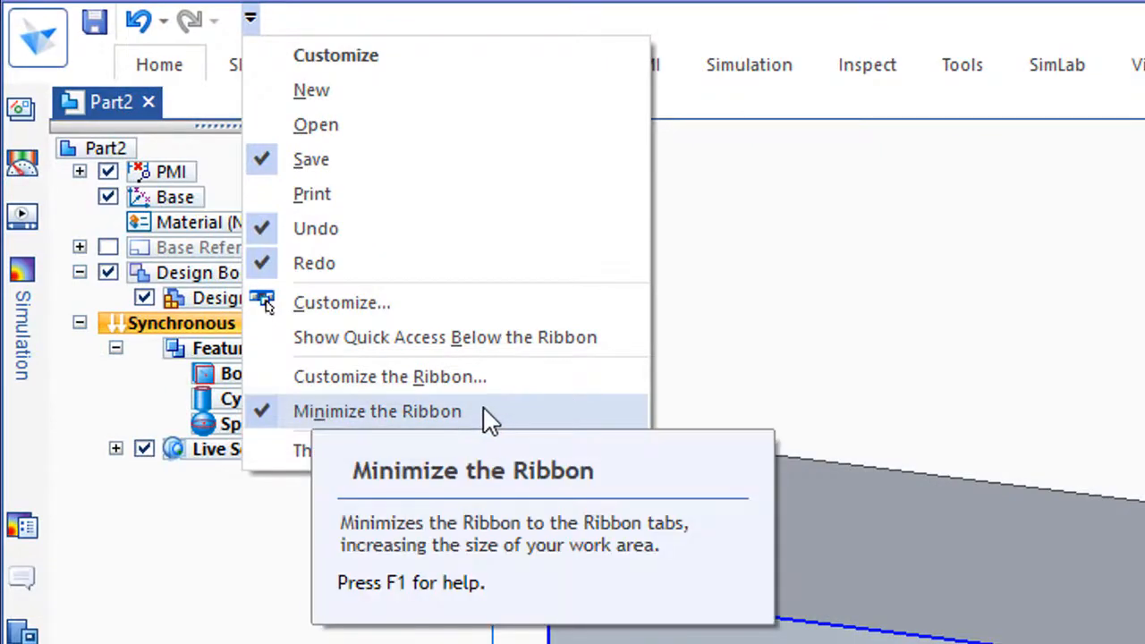
Uncheck Minimize the Ribbon so all command groups show again
{"action": "left_click", "coordinate": [378, 410]}
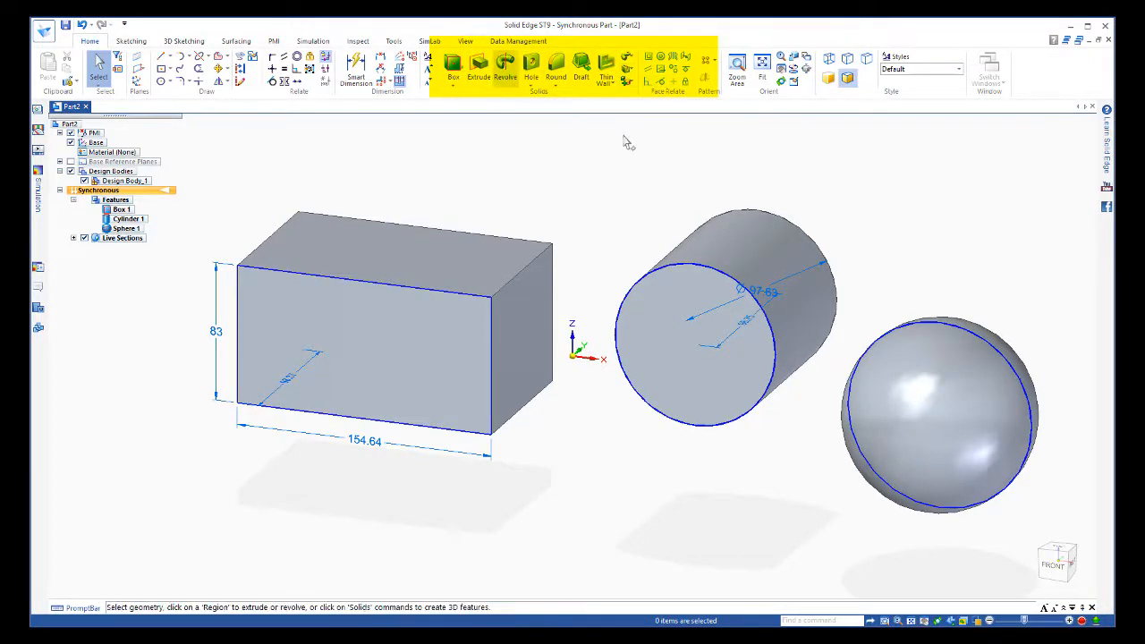
{"action": "mouse_move", "coordinate": [844, 188]}
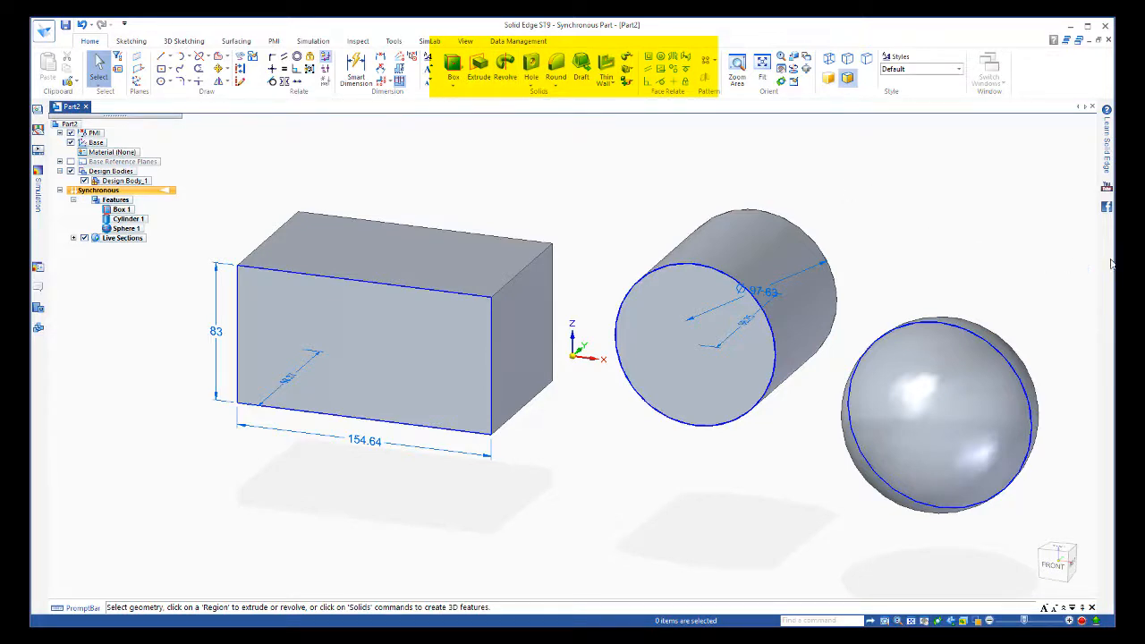
{"action": "mouse_move", "coordinate": [1095, 272]}
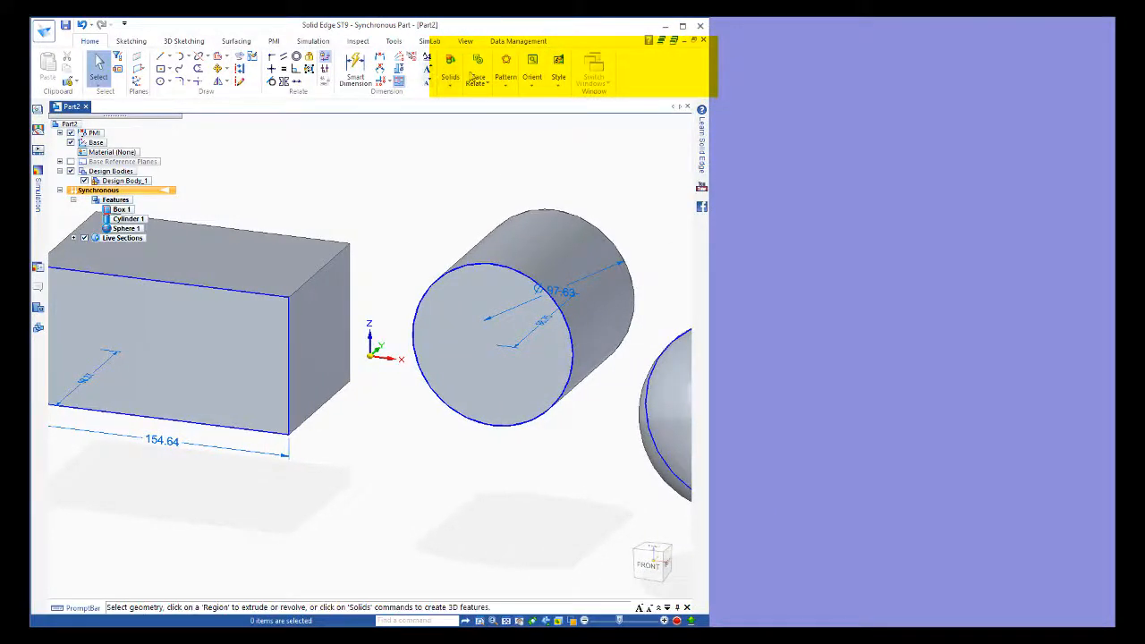
{"action": "mouse_move", "coordinate": [451, 79]}
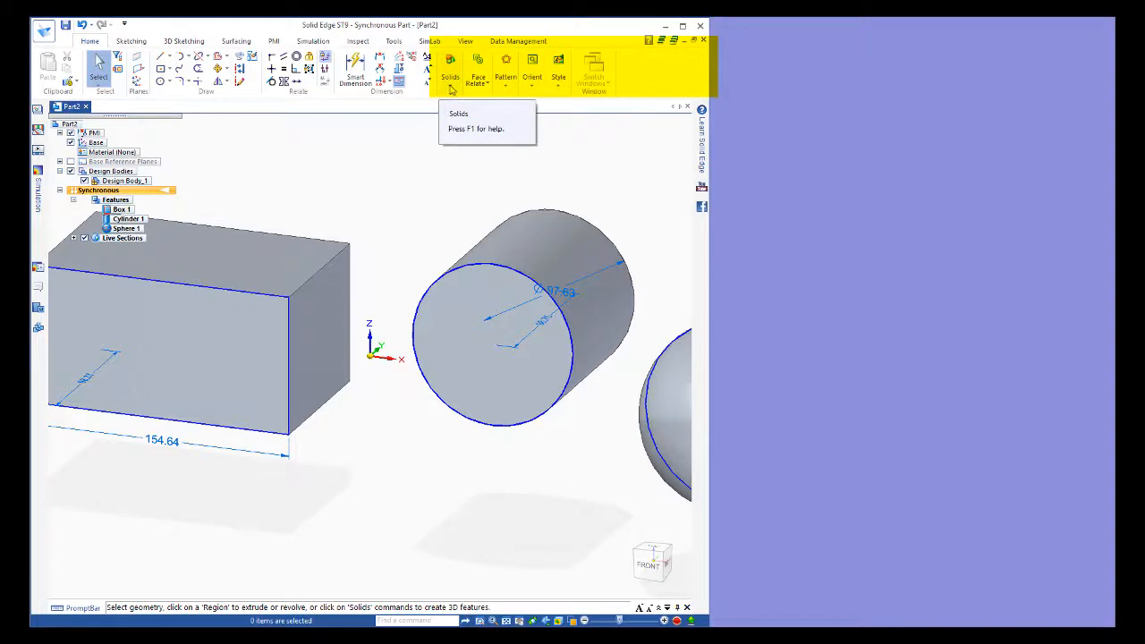
With the window narrowed, expand the condensed Solids group to show its commands
{"action": "left_click", "coordinate": [451, 75]}
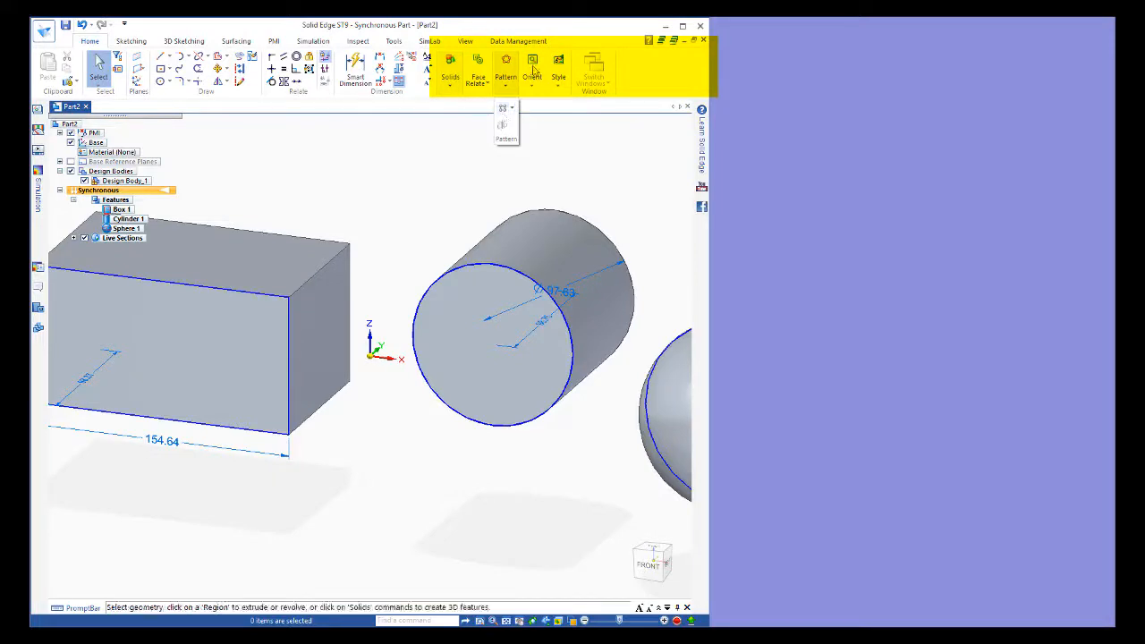
{"action": "mouse_move", "coordinate": [640, 75]}
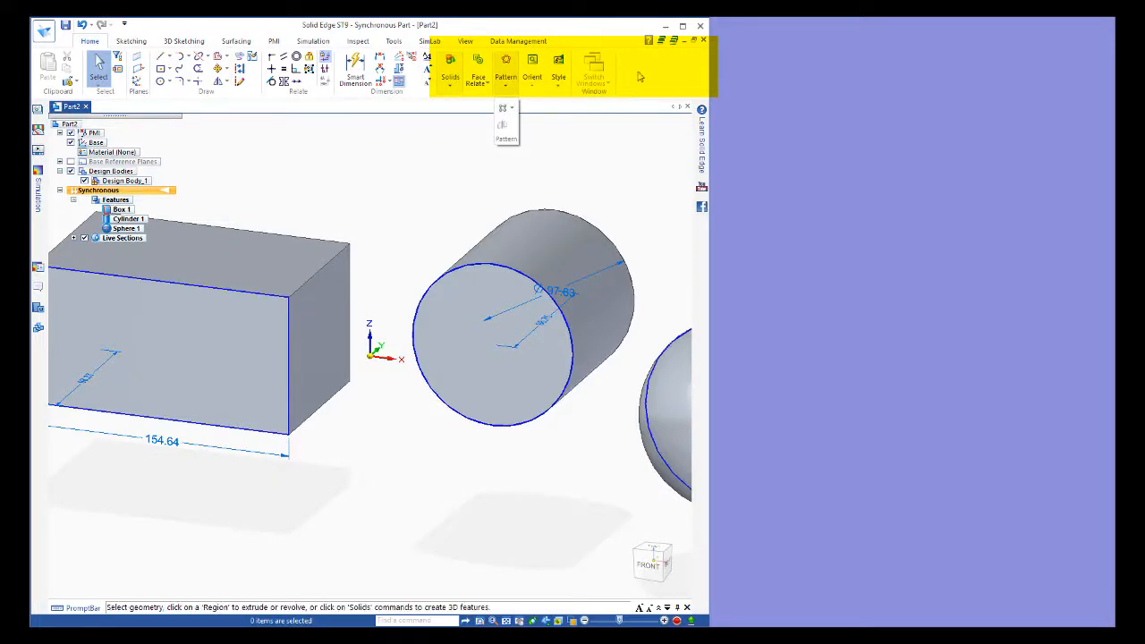
{"action": "mouse_move", "coordinate": [709, 82]}
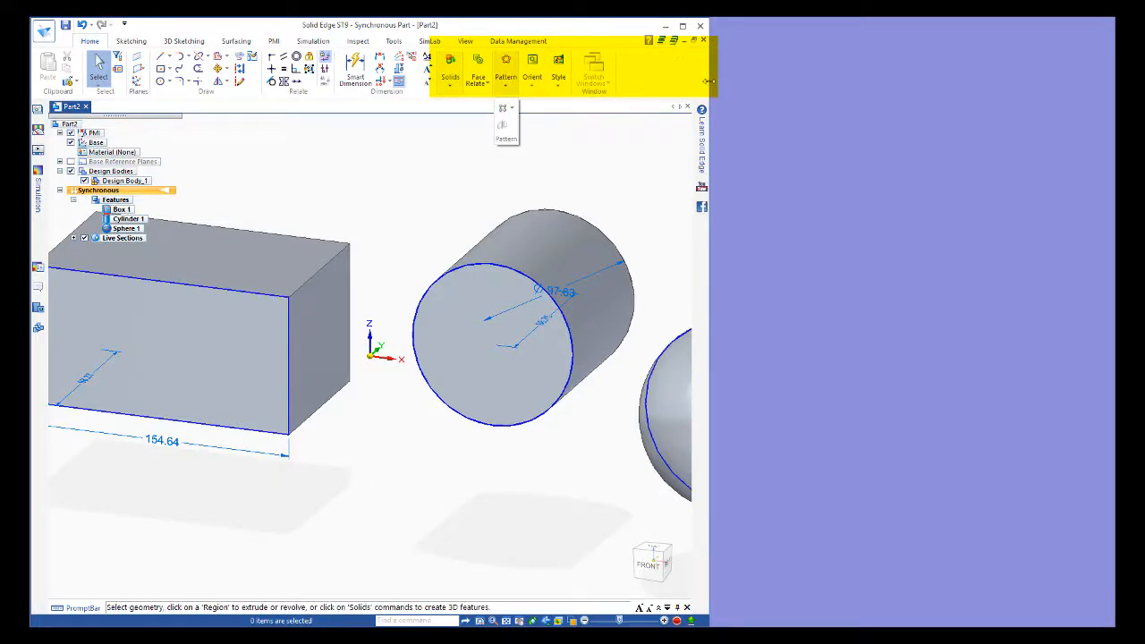